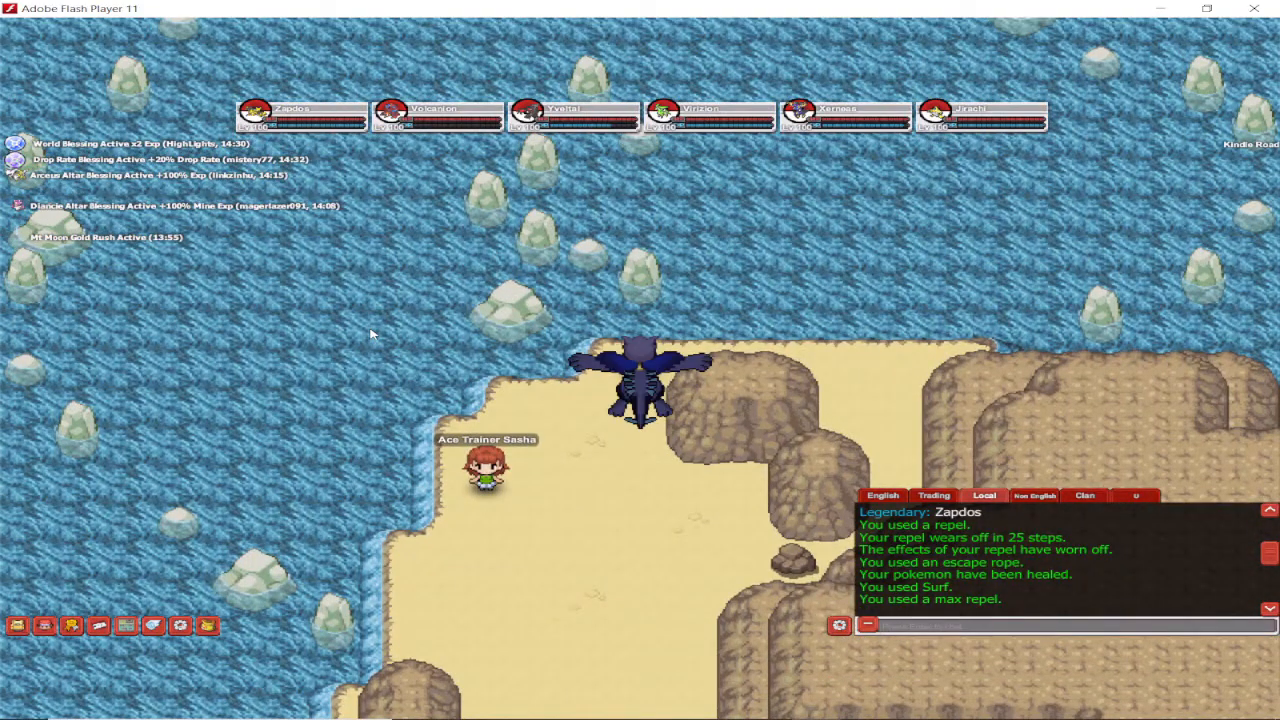
mouse_move(268, 384)
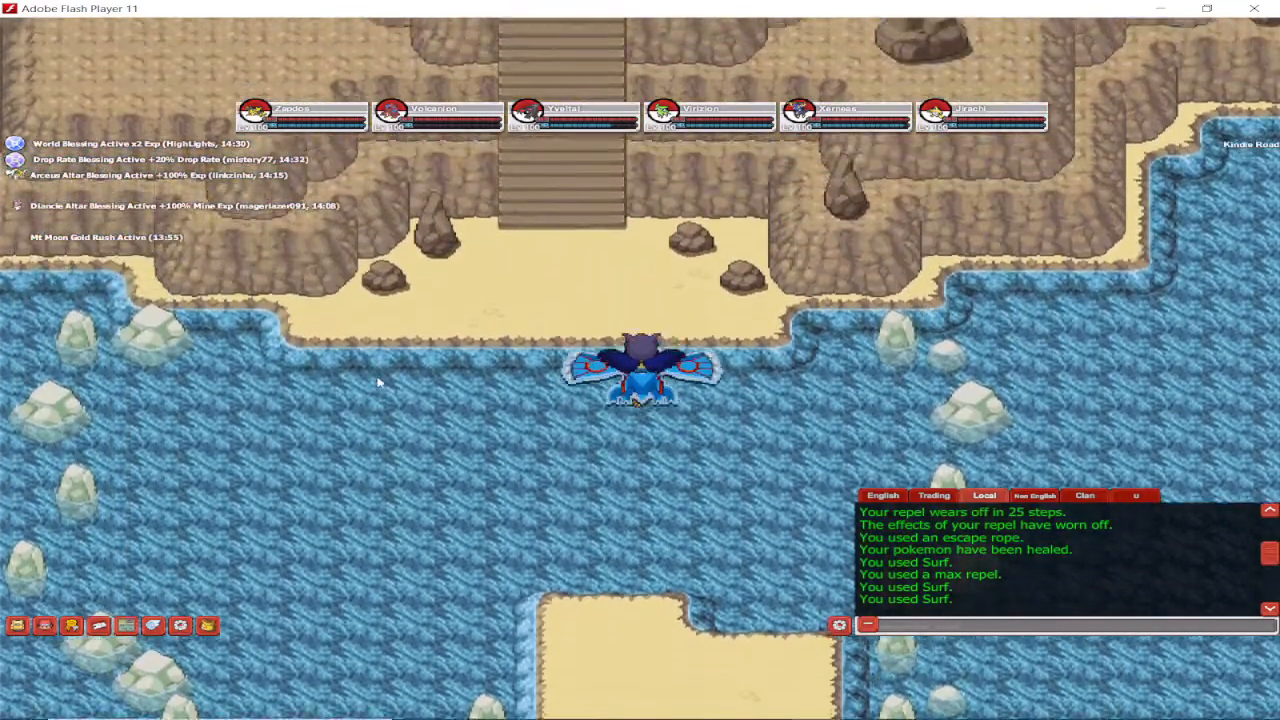
Surf up across the sea toward the sandy shore with the stairs.
key(up)
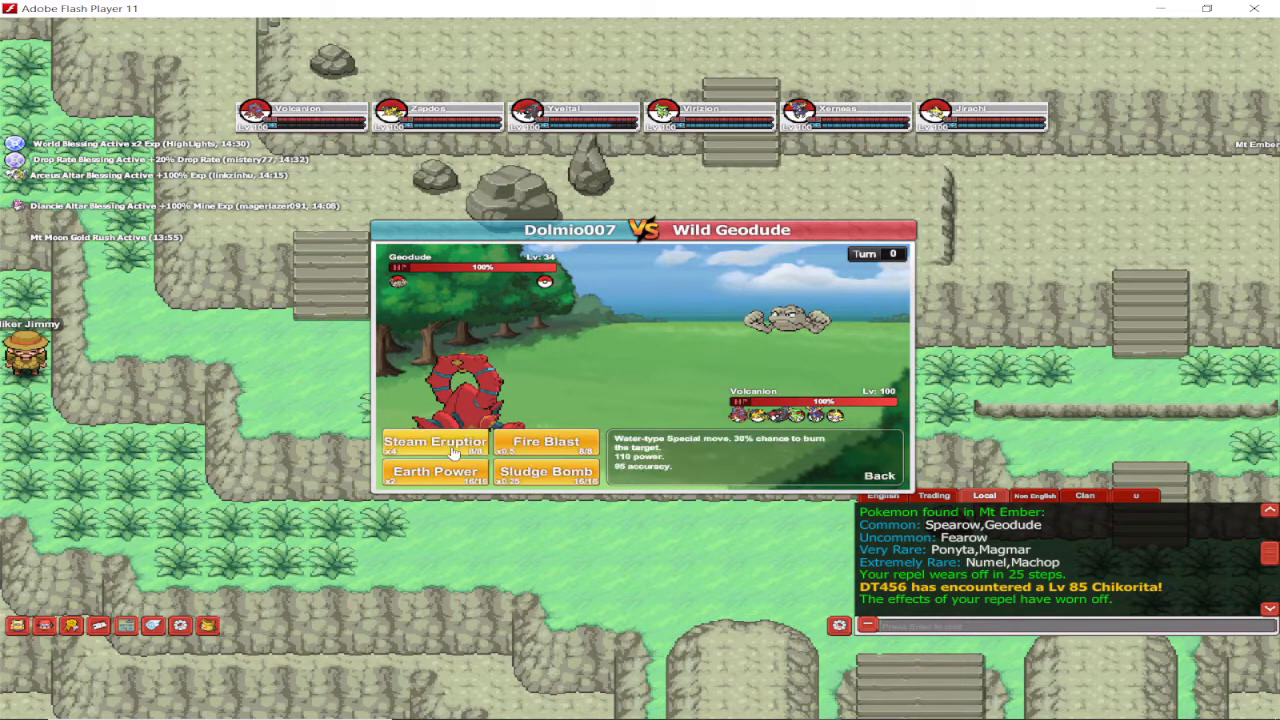
Attack the wild Geodude with Steam Eruption.
click(432, 472)
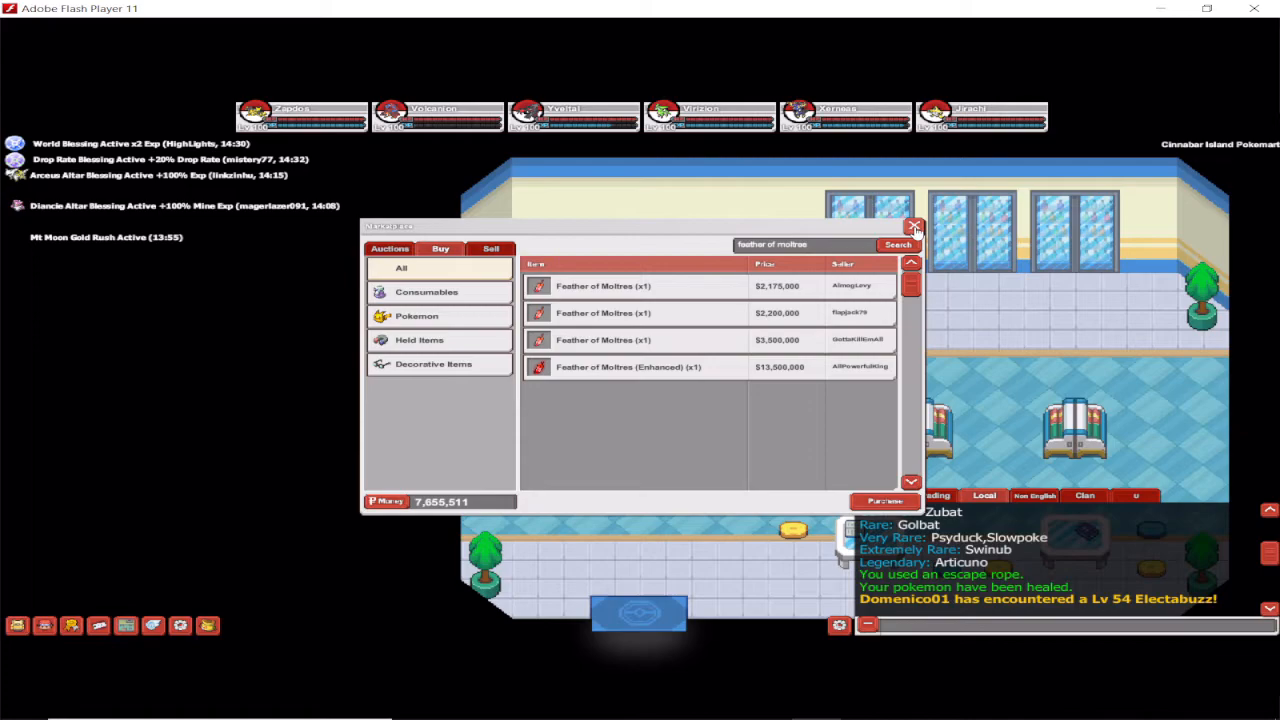
Search the Pokémart Sell tab for 'feather of moltres' listings and prices.
click(912, 226)
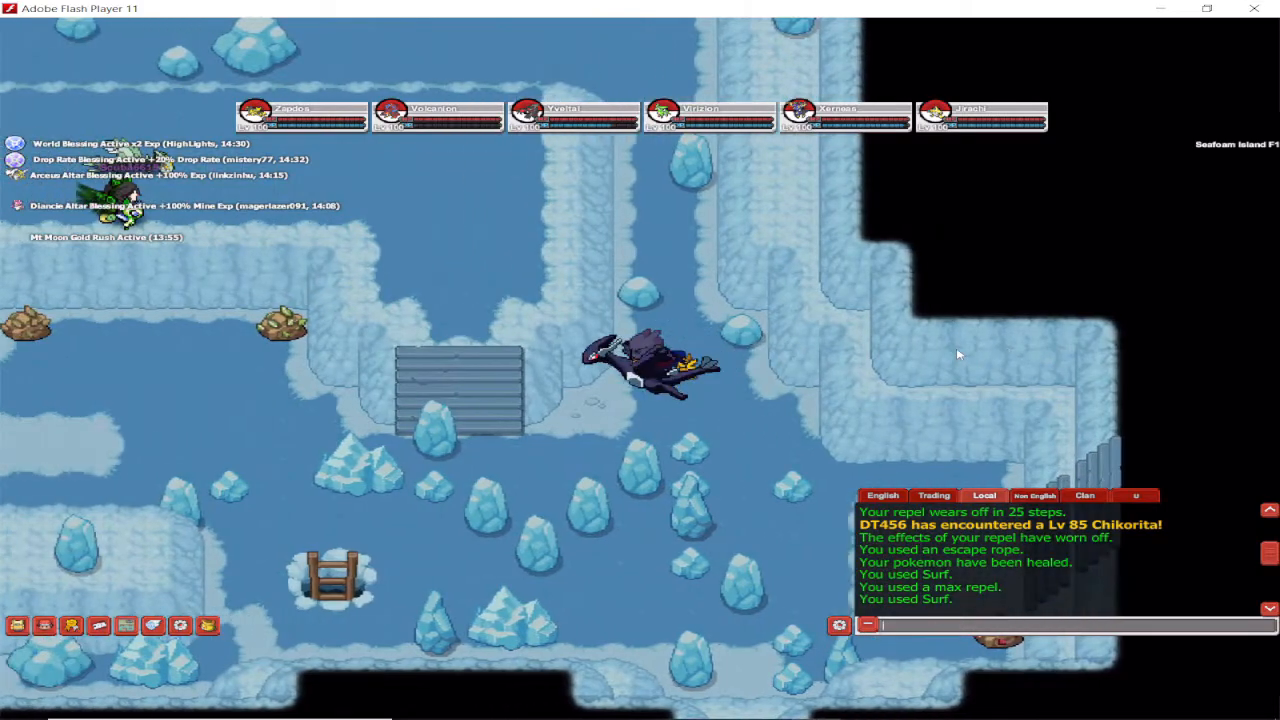
Enter '/pokemon' in the chat box while crossing Seafoam Island B1F.
text(/pokemon)
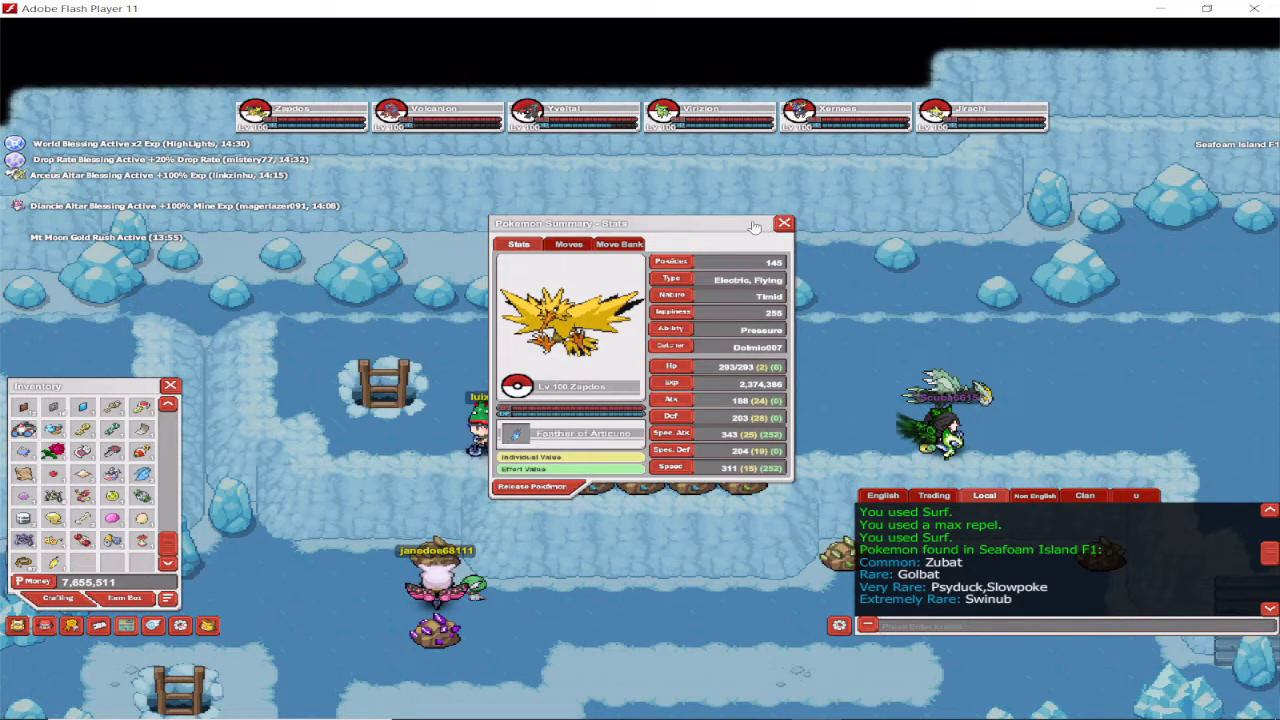
Close the level 100 Zapdos summary after checking its held feather.
click(784, 224)
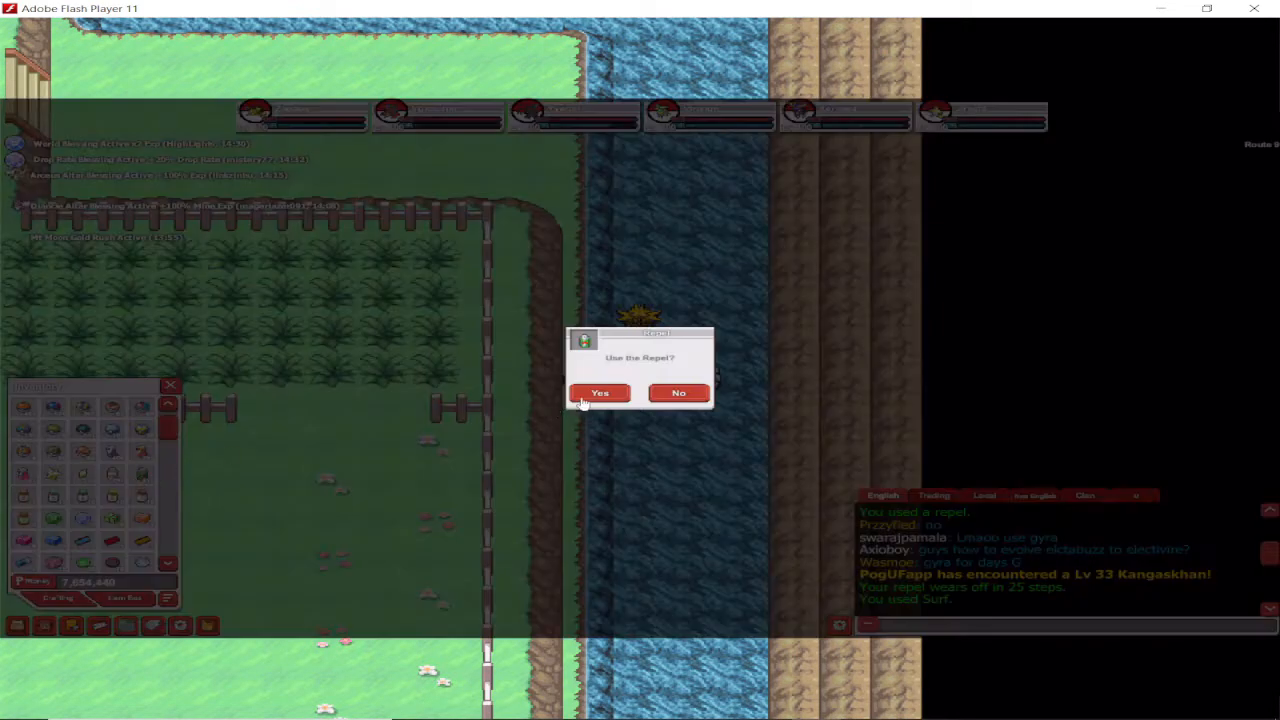
Answer Yes to the 'Use the Repel?' prompt on the grassy route.
click(600, 392)
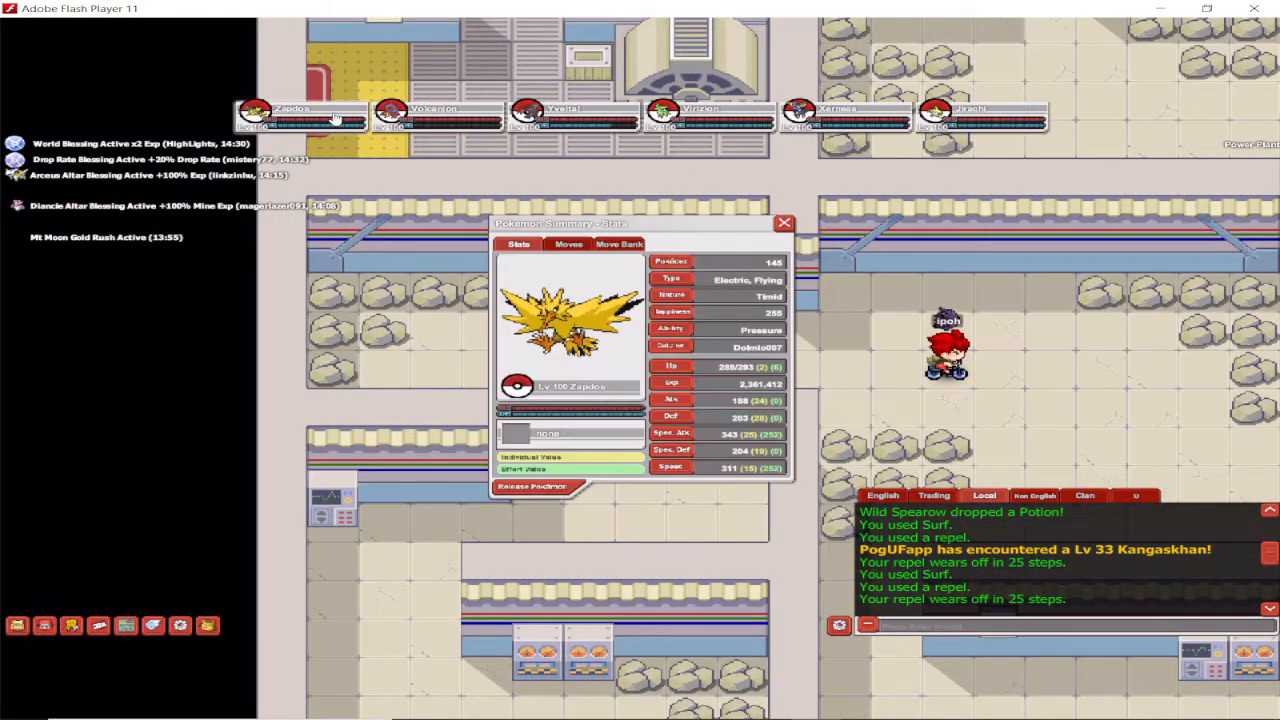
Close the Zapdos summary, then use Roost and Hidden Power against the wild Voltorb.
click(784, 224)
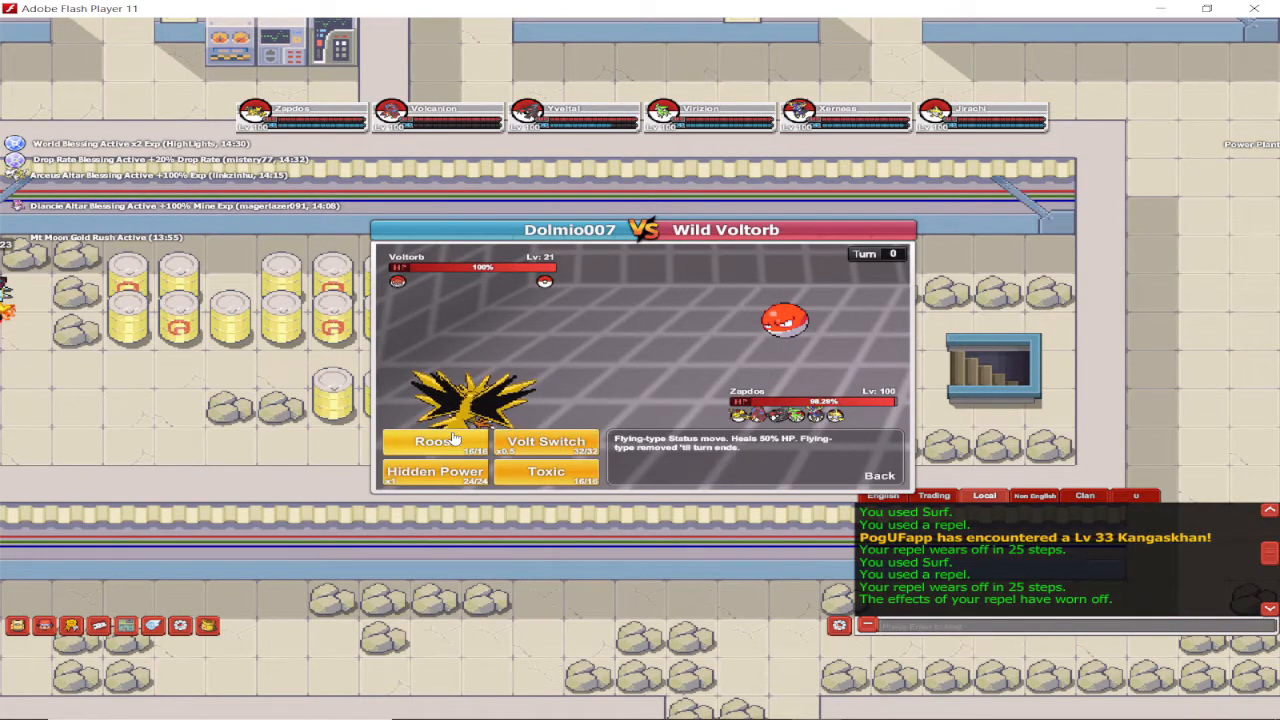
click(434, 472)
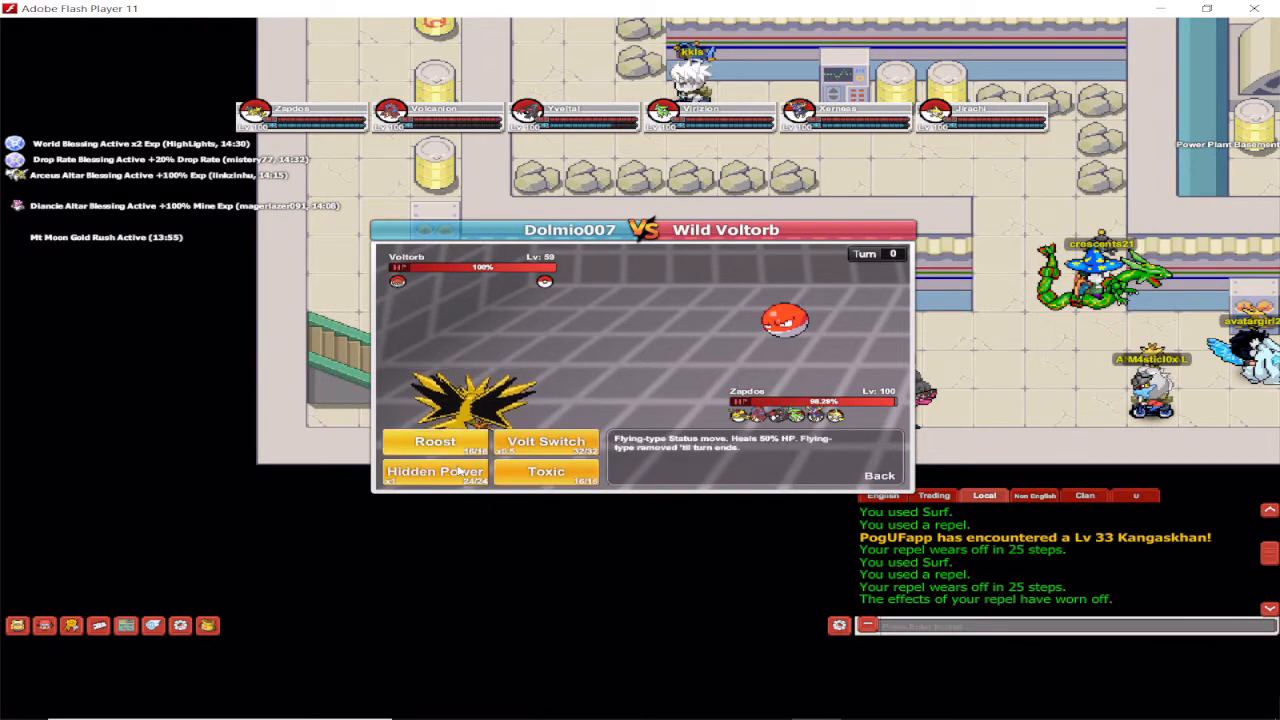
click(436, 472)
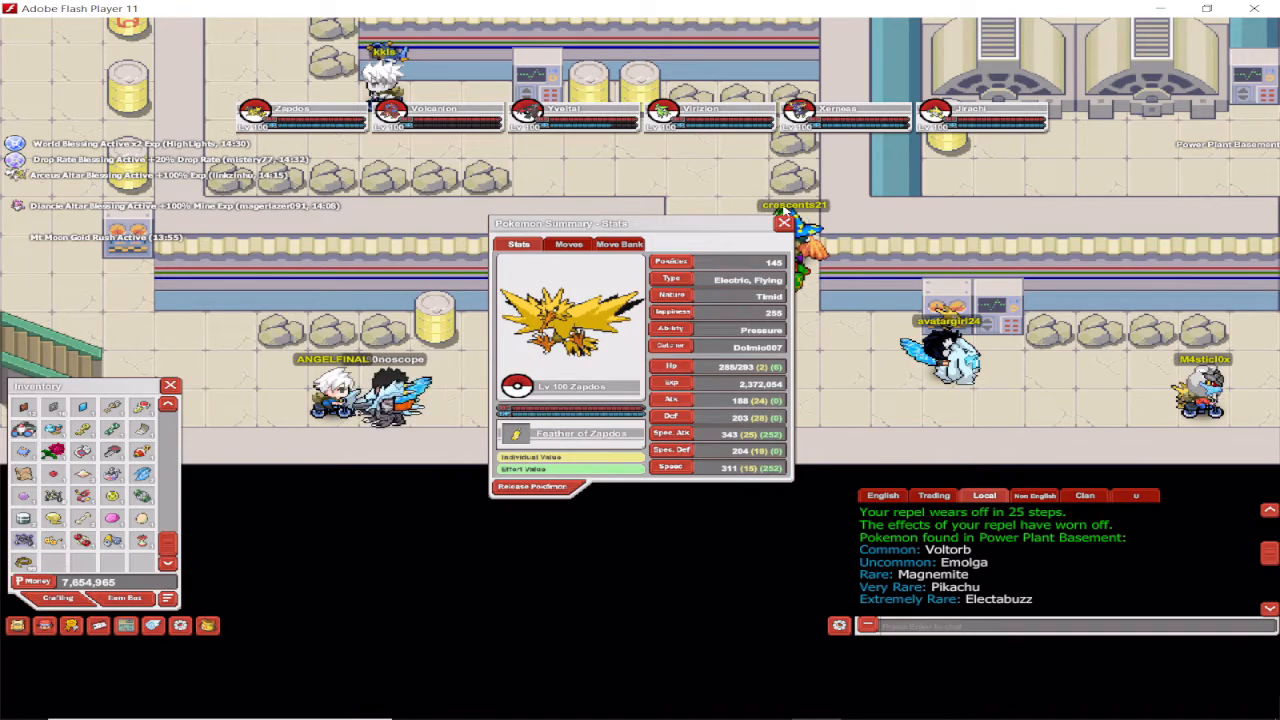
Close the Zapdos summary showing its held feather in the Power Plant Basement.
click(784, 222)
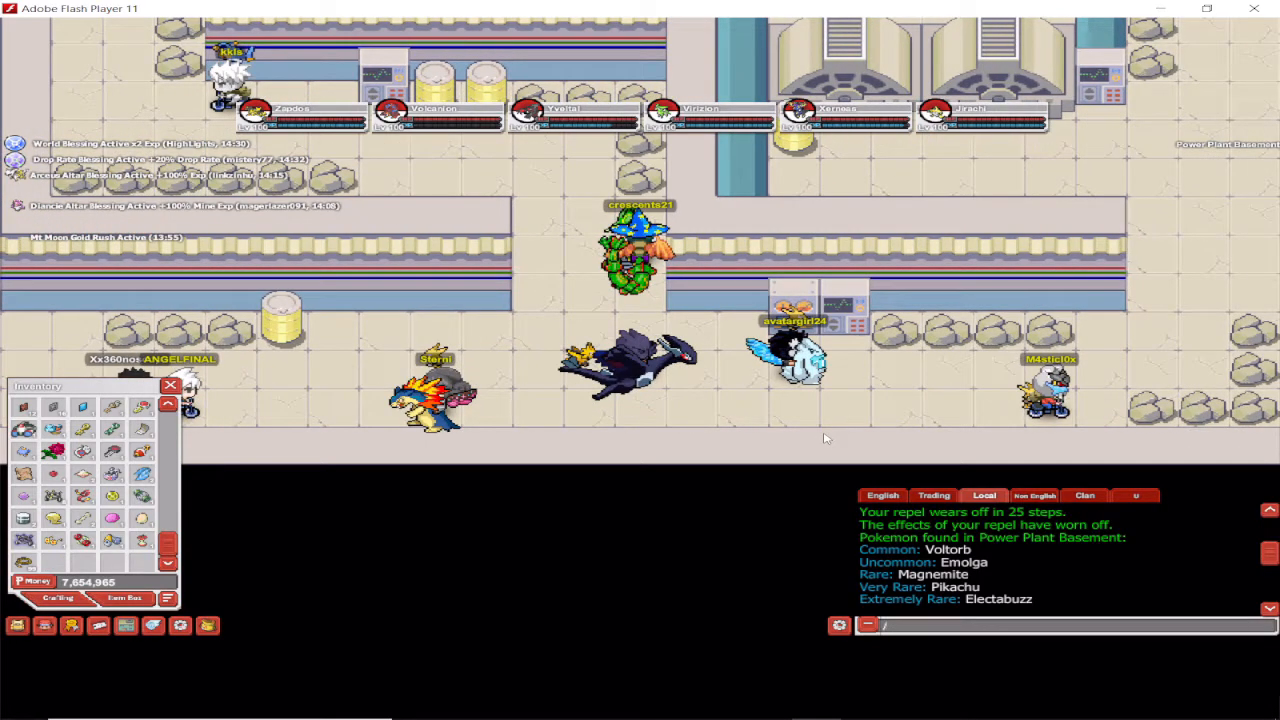